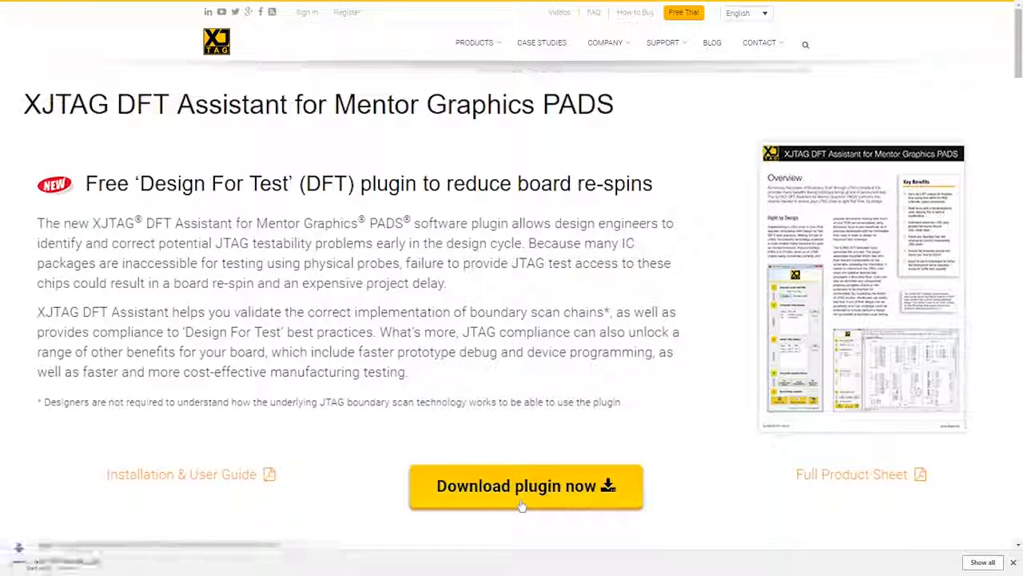
View the Installation & User Guide PDF at its Table of Contents
{"action": "left_click", "coordinate": [525, 486]}
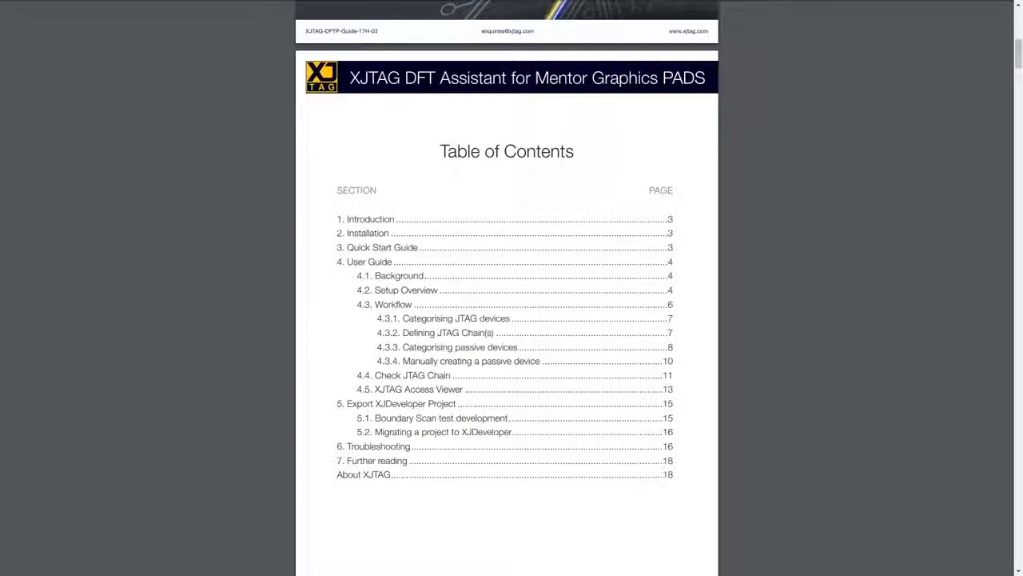
{"action": "scroll", "scroll_direction": "down", "scroll_amount": 3}
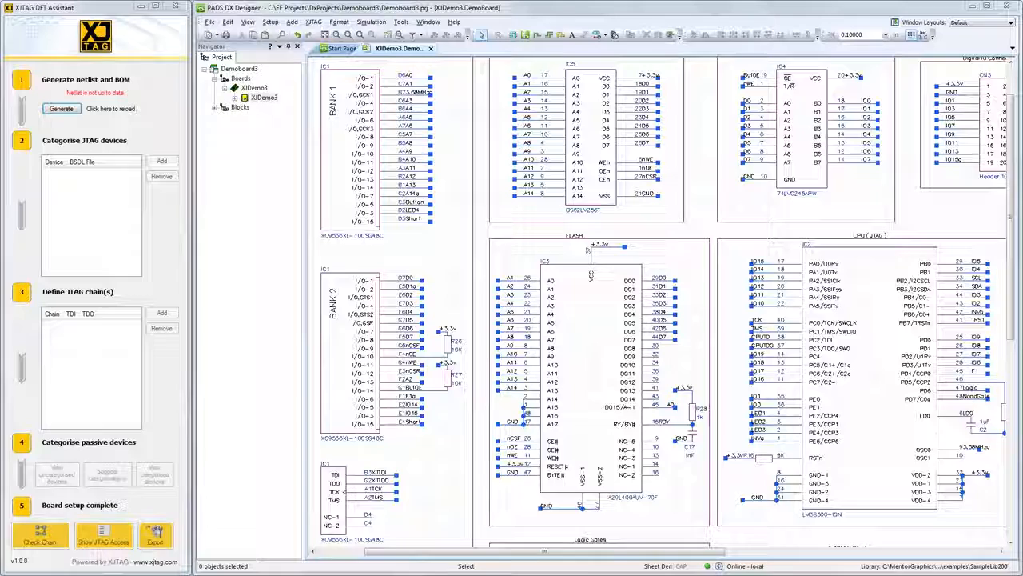
Generate the netlist and BOM, then begin adding a JTAG device
{"action": "left_click", "coordinate": [314, 22]}
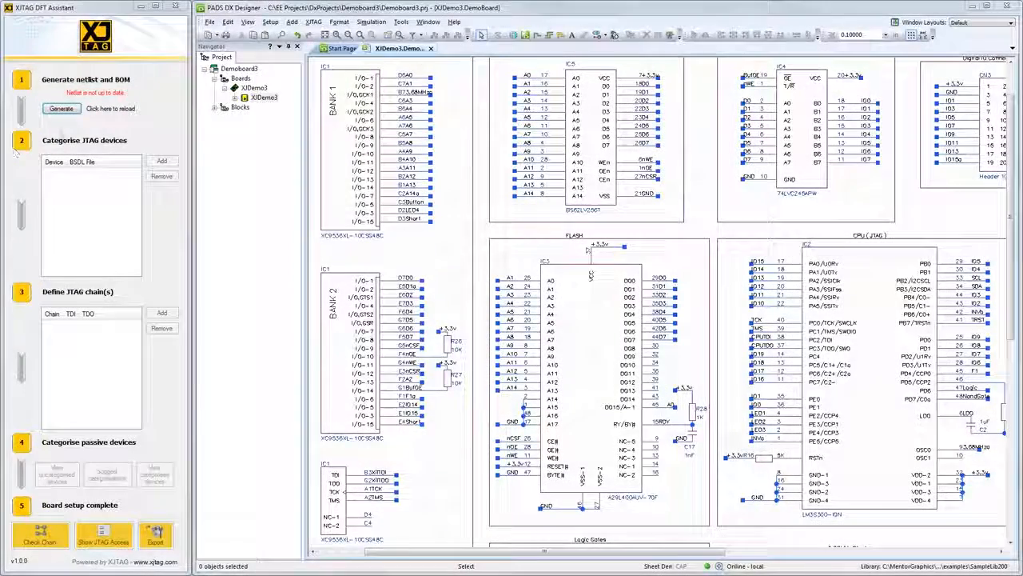
{"action": "left_click", "coordinate": [60, 109]}
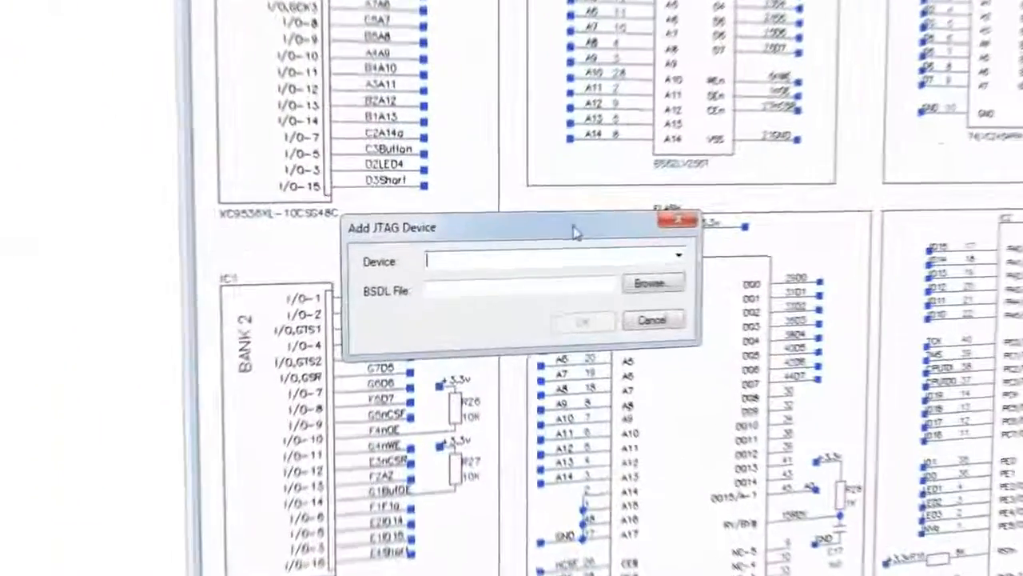
Add IC1 as a JTAG device using the xc9536xl_cs48.bsd BSDL file
{"action": "type", "text": "IC1"}
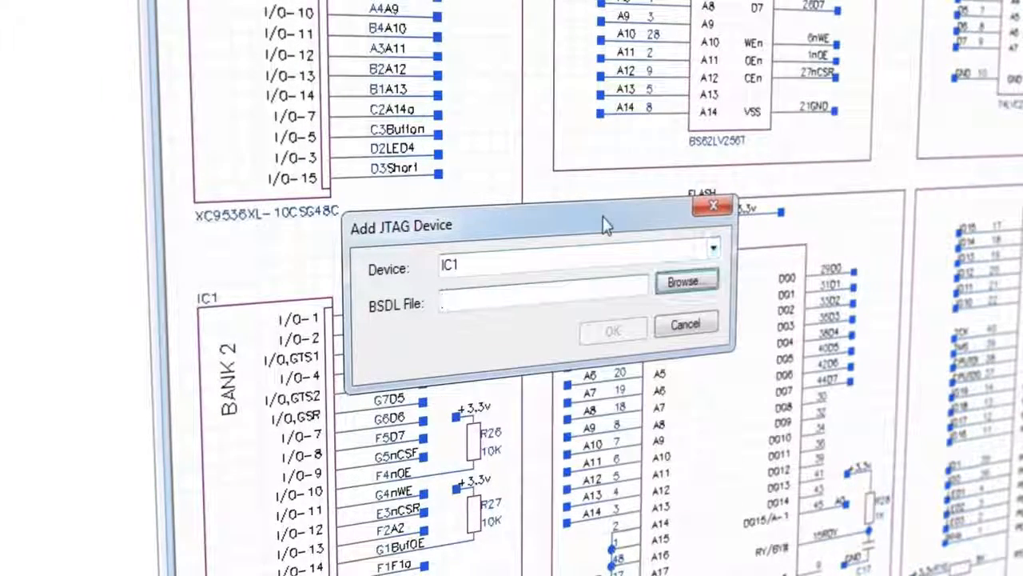
{"action": "left_click", "coordinate": [686, 281]}
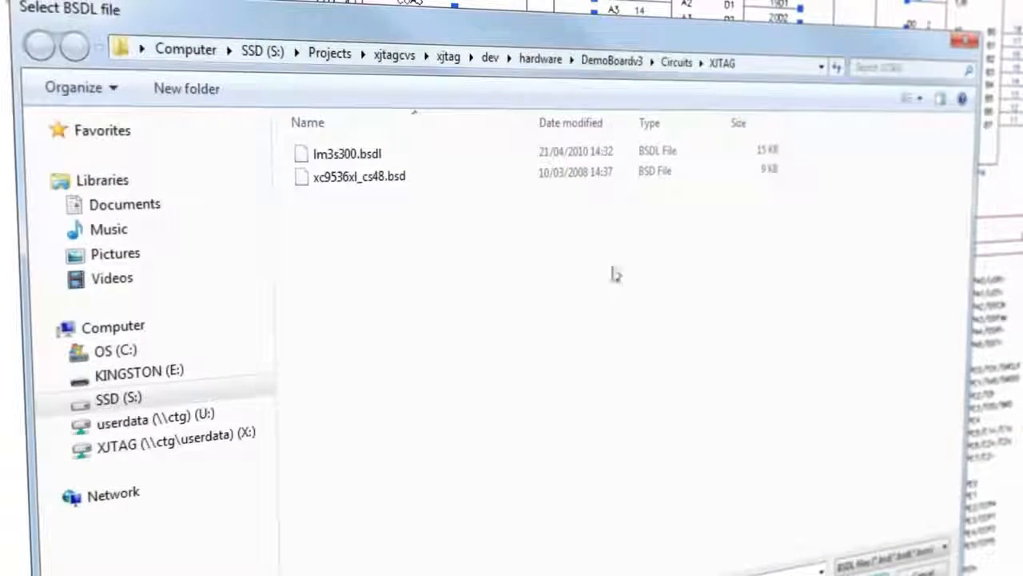
{"action": "left_click", "coordinate": [359, 176]}
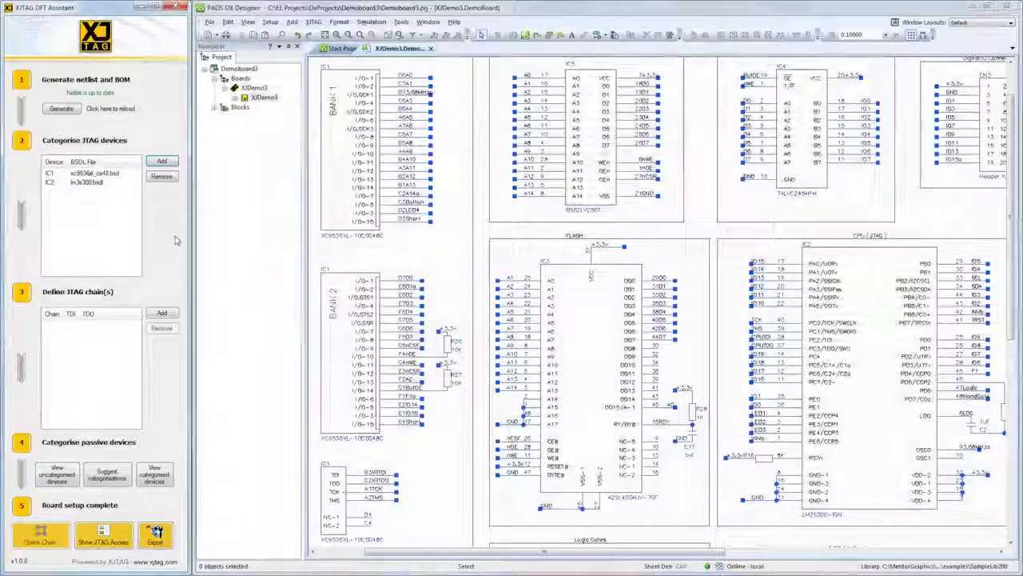
Add a JTAG chain with TDI on CN1.5 and TDO on CN1.13
{"action": "left_click", "coordinate": [162, 311]}
{"action": "type", "text": "CN1"}
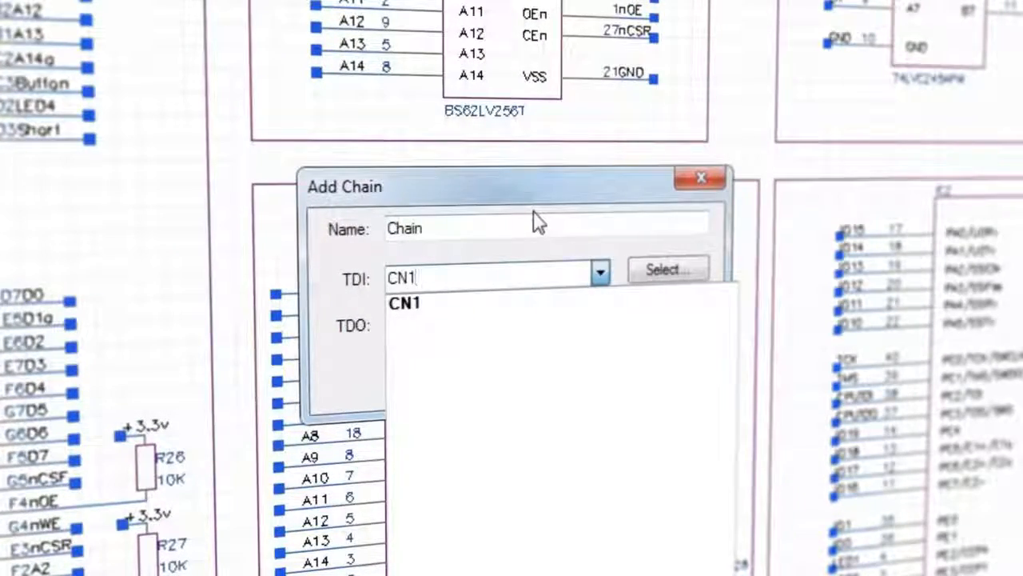
{"action": "left_click", "coordinate": [405, 304]}
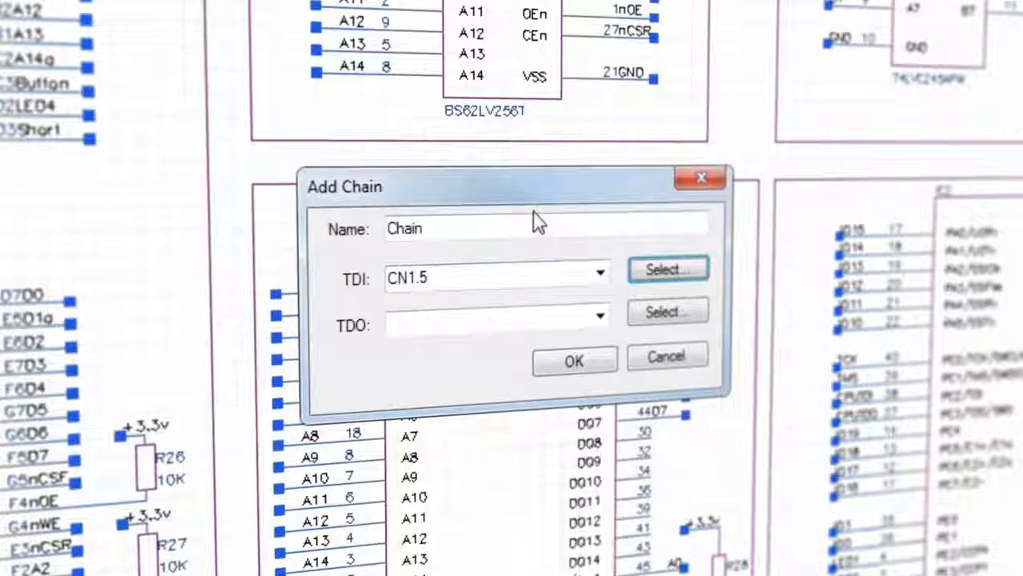
{"action": "type", "text": "CN1.13"}
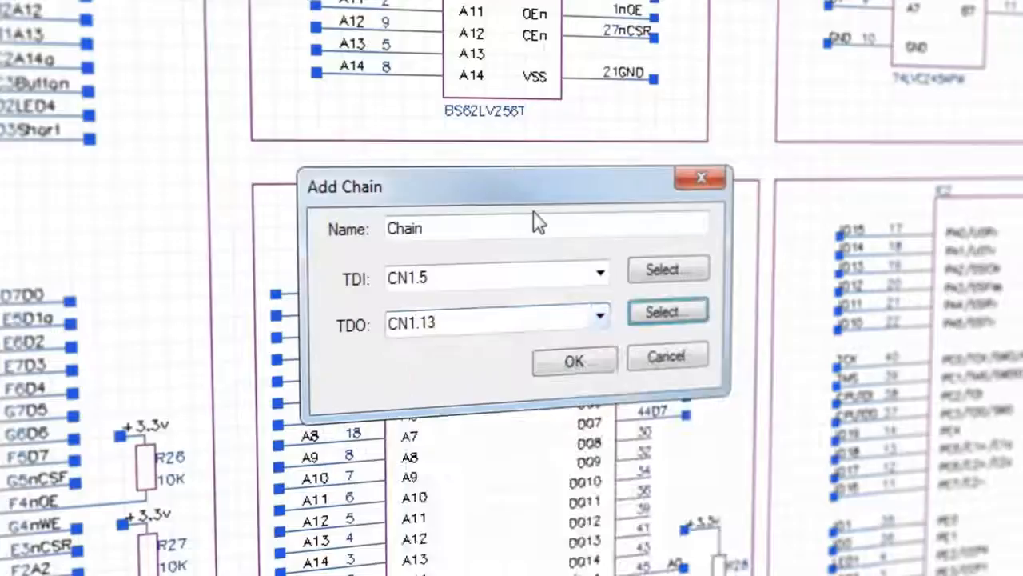
{"action": "left_click", "coordinate": [574, 361]}
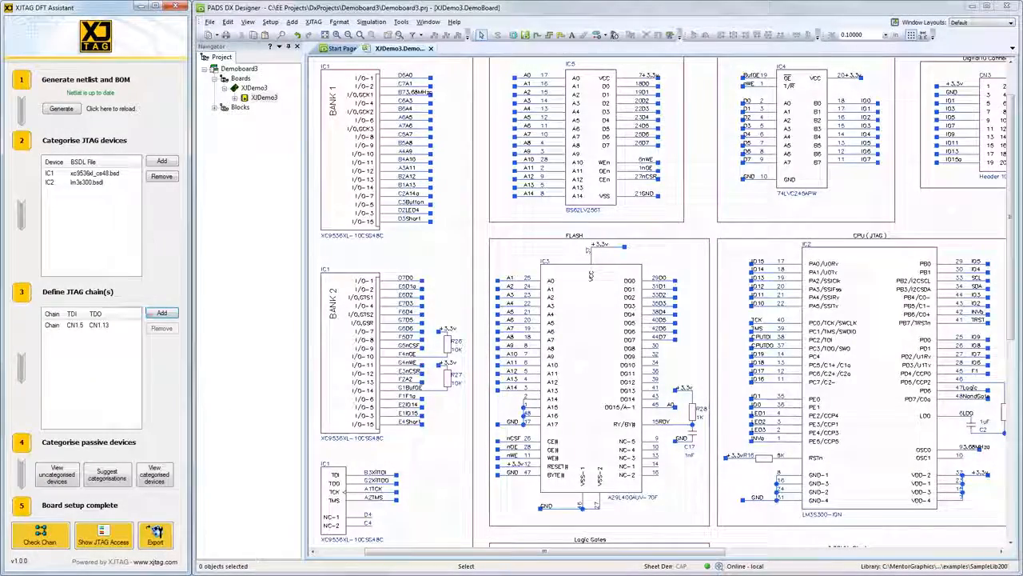
Review the suggested Passive categorisations for the resistors and accept them
{"action": "left_click", "coordinate": [106, 475]}
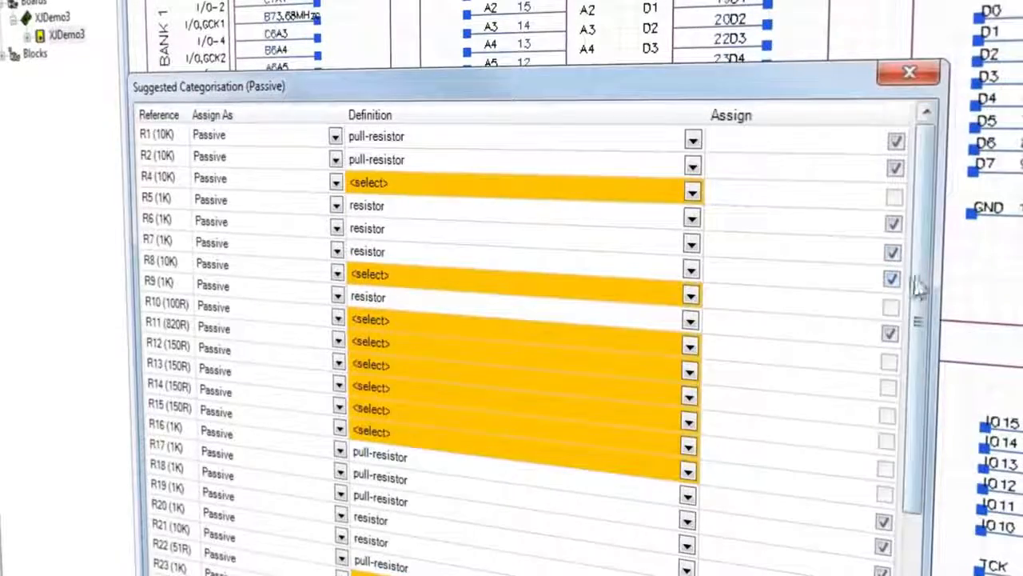
{"action": "scroll", "scroll_direction": "down", "scroll_amount": 3}
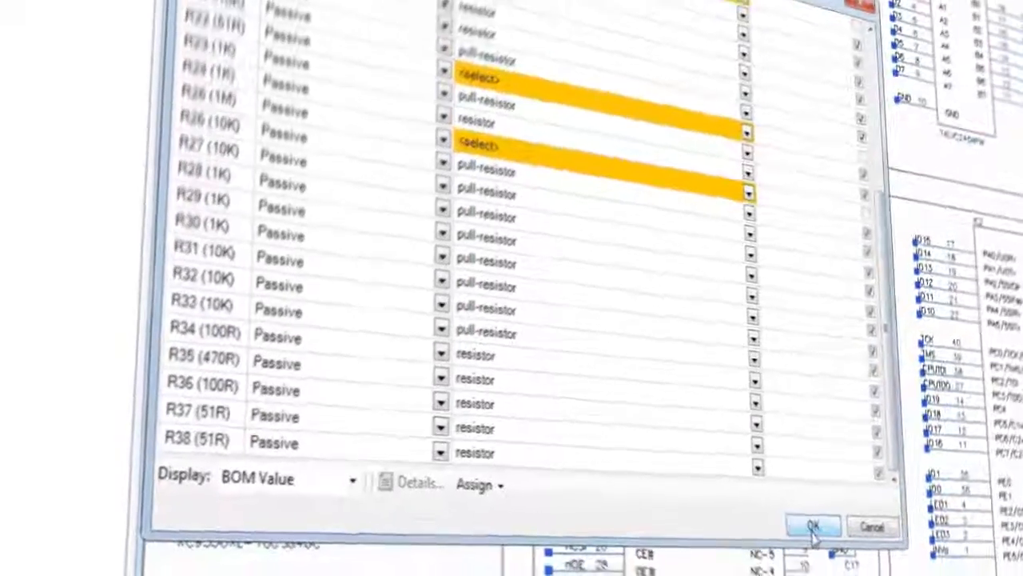
{"action": "left_click", "coordinate": [812, 526]}
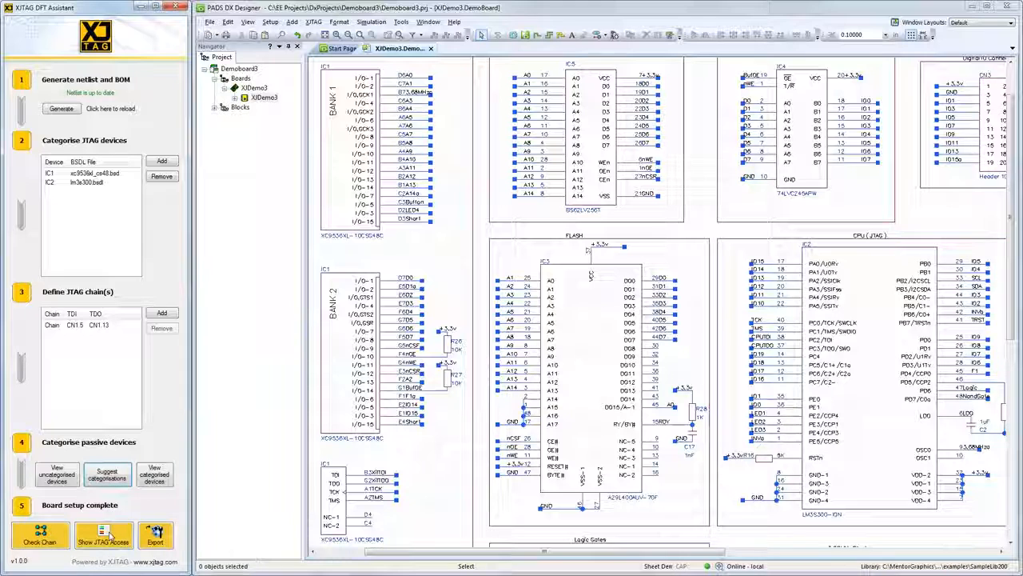
Highlight the board's nets by JTAG access in green and red
{"action": "left_click", "coordinate": [103, 534]}
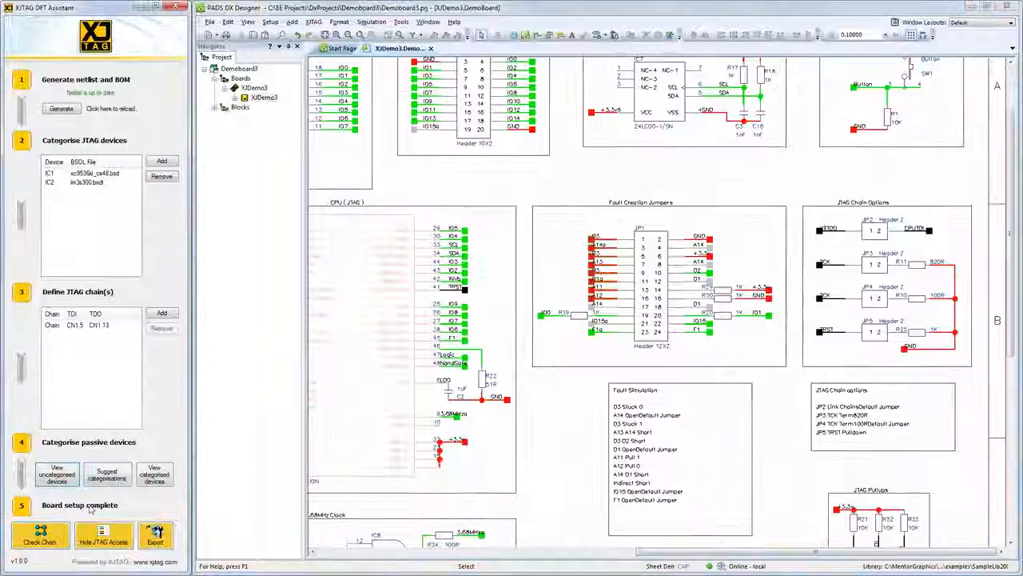
Run Check Chain until connections, terminations and compliance pins pass, then attempt Export to XJDeveloper
{"action": "left_click", "coordinate": [40, 534]}
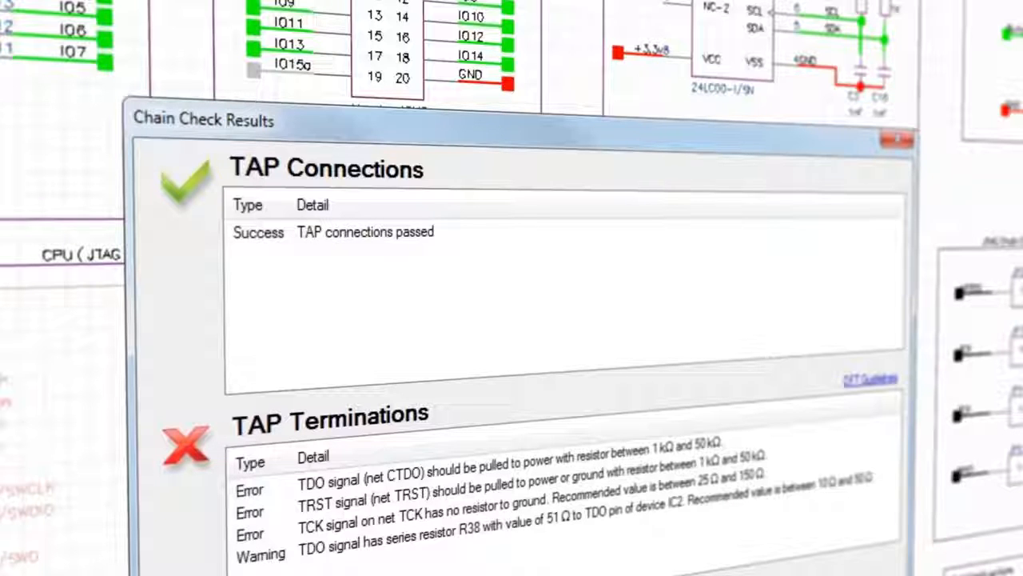
{"action": "scroll", "scroll_direction": "down", "scroll_amount": 3}
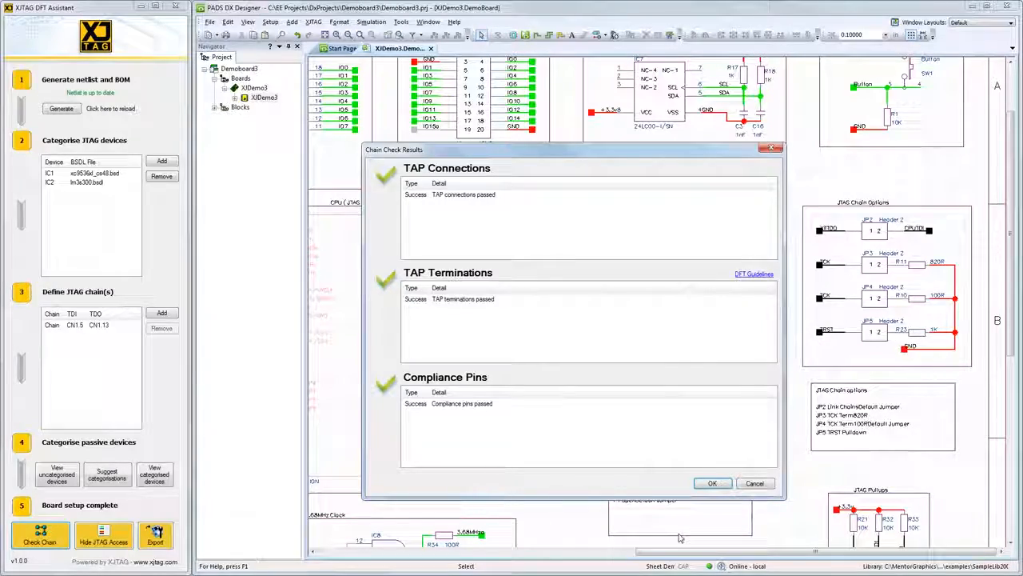
{"action": "left_click", "coordinate": [712, 483]}
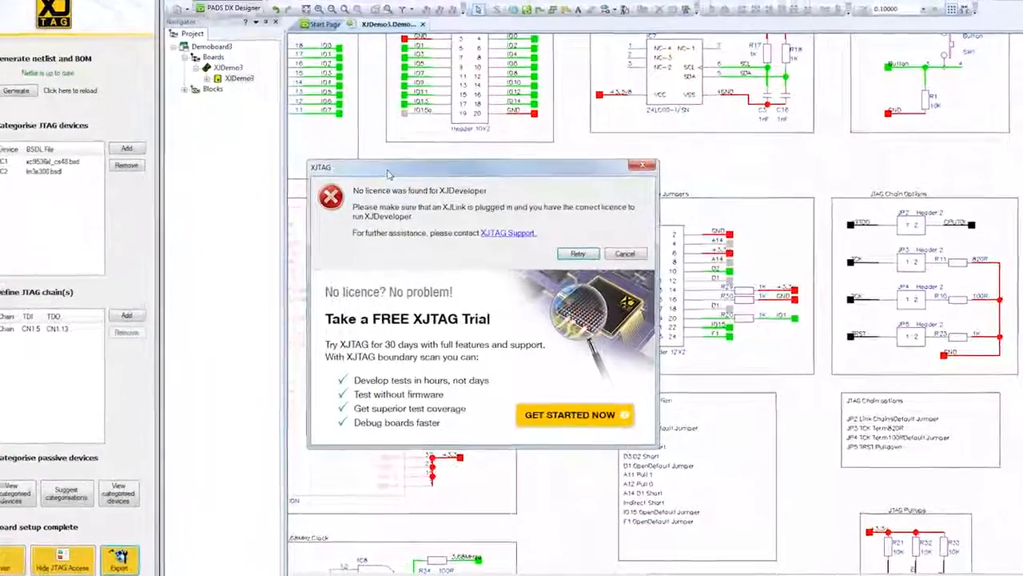